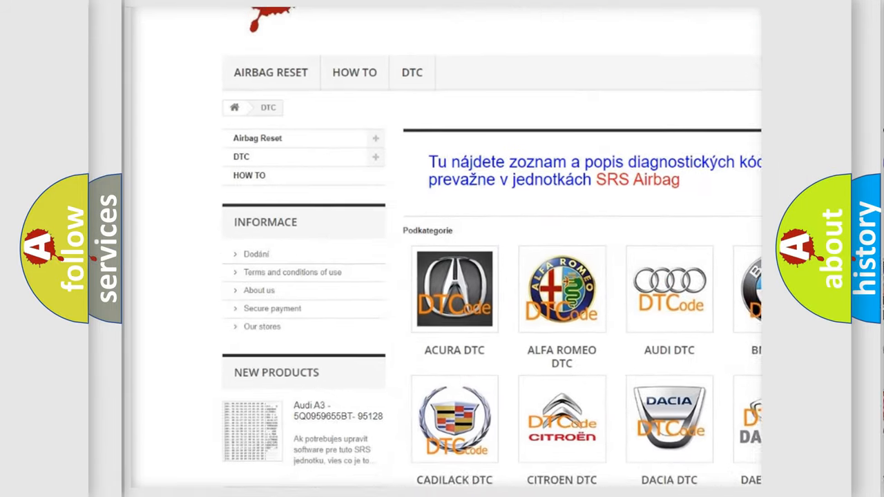
Play the animation mapping hex bytes 02 65 through bit groups to the characters P, 0, 2, 6, 5.
scroll("down", 3)
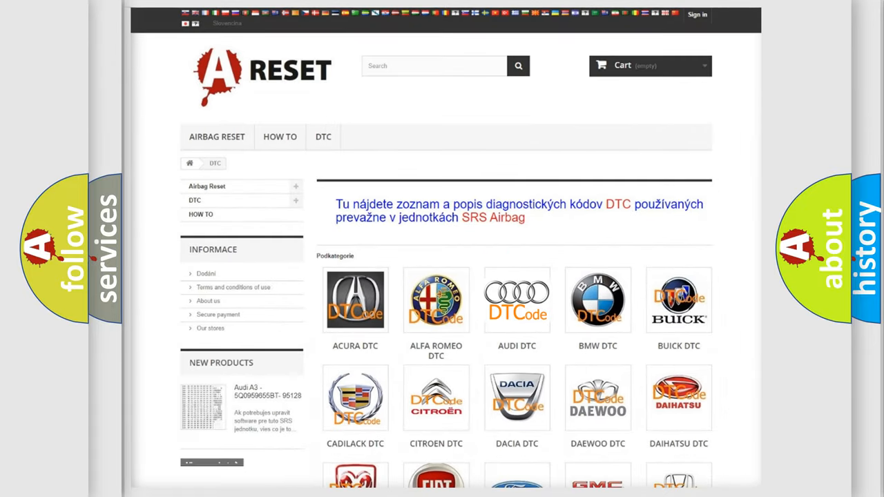
left_click(517, 299)
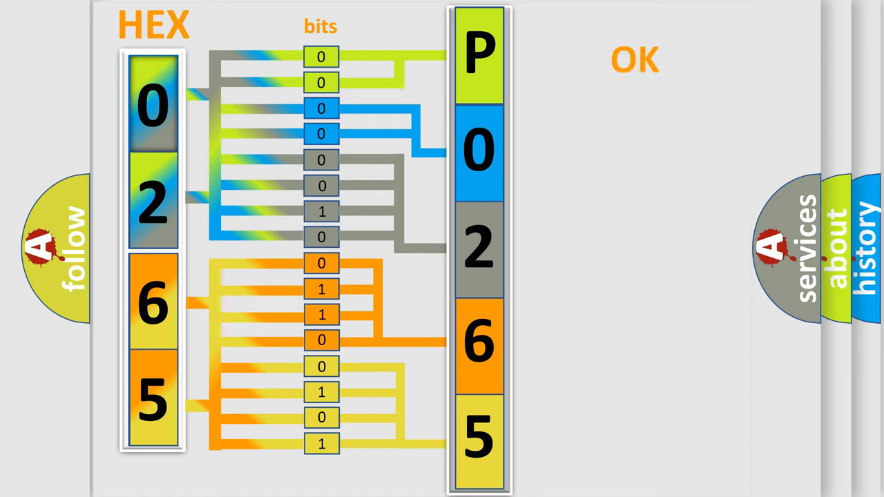
left_click(636, 58)
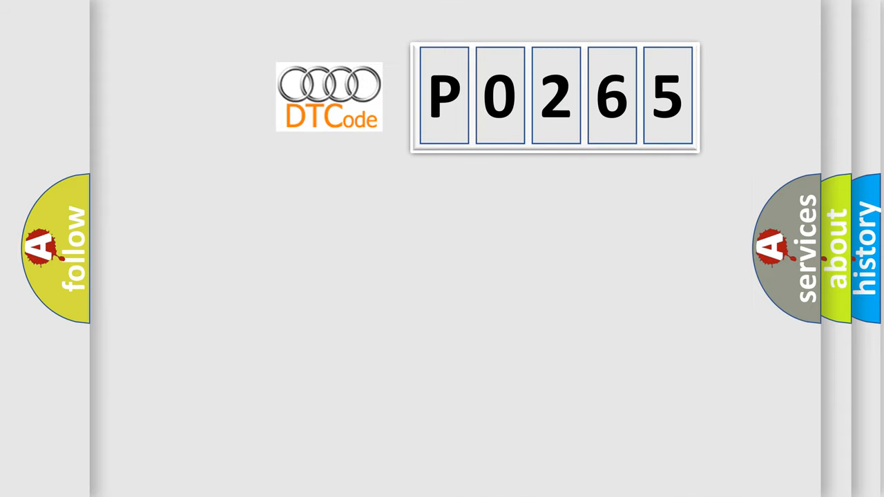